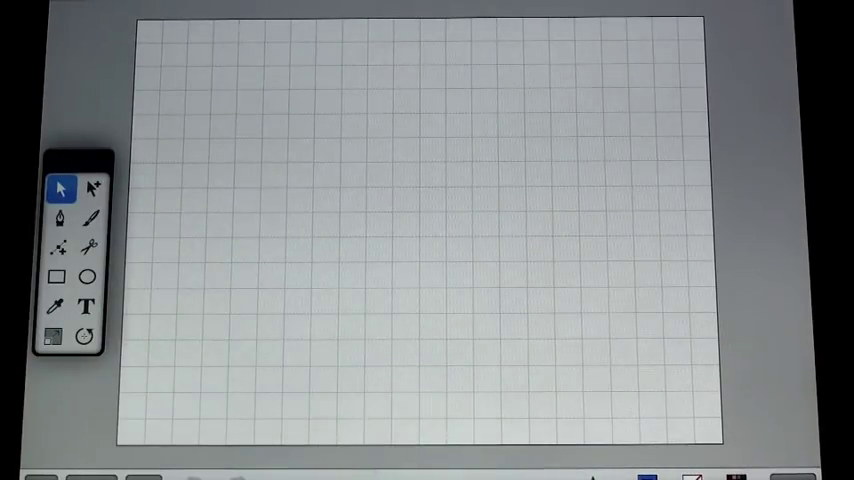
# Draw a blue S-shaped Bézier curve down the left half of the canvas with the Pen tool.
pyautogui.click(58, 216)
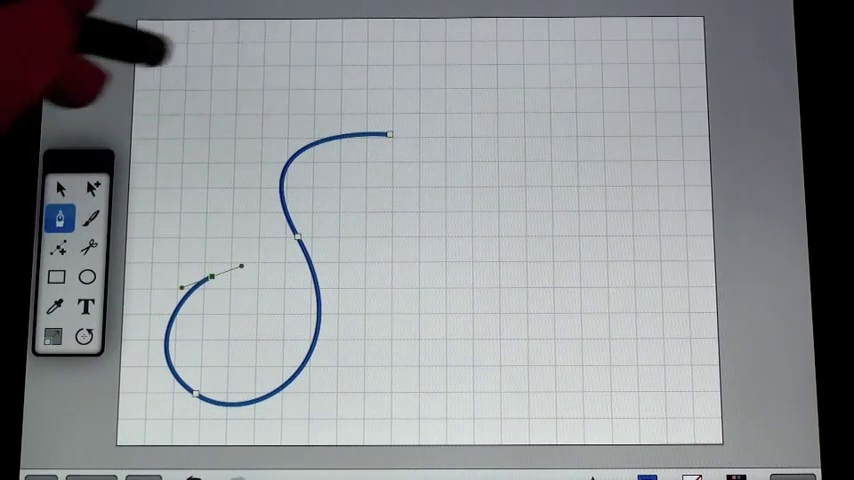
pyautogui.click(60, 188)
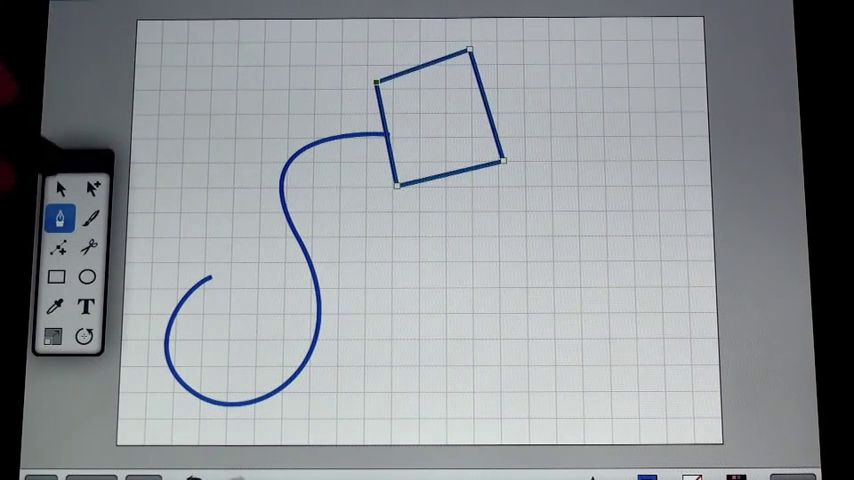
# Draw a tilted four-corner square at the upper right joined to the top of the S curve.
pyautogui.click(60, 188)
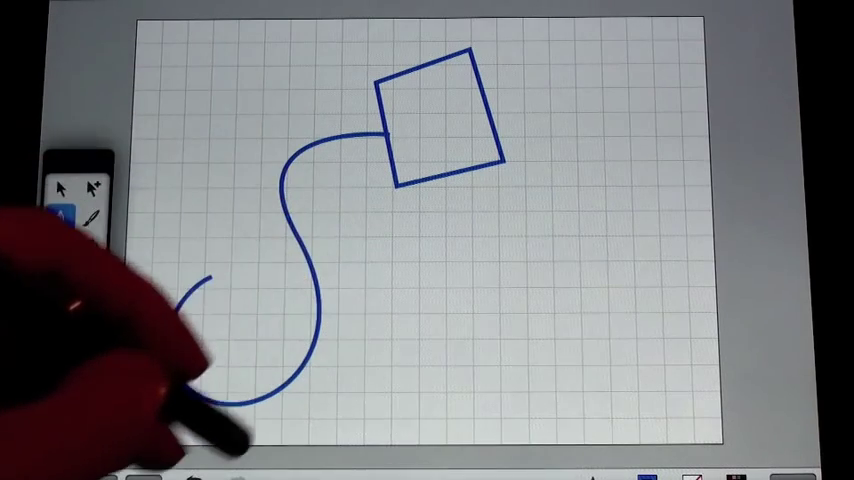
pyautogui.moveTo(180, 242); pyautogui.dragTo(364, 390)
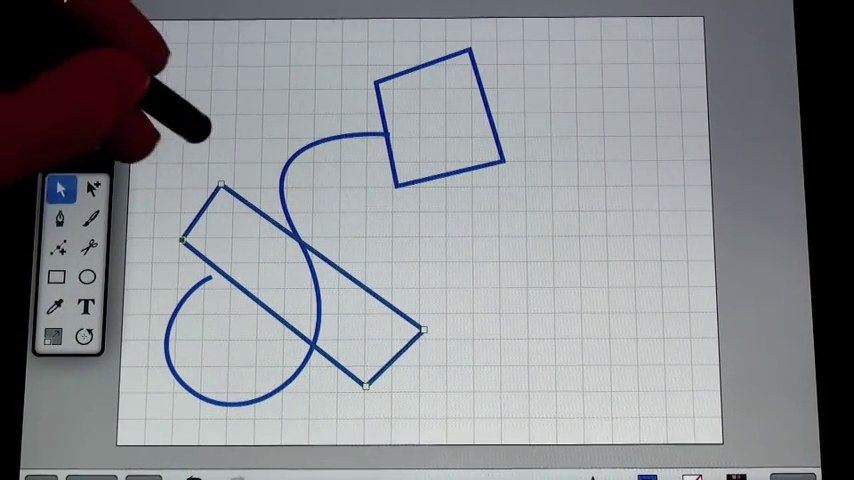
# Finish the long tilted rectangle across the lower S curve and return to the Pen tool.
pyautogui.click(60, 218)
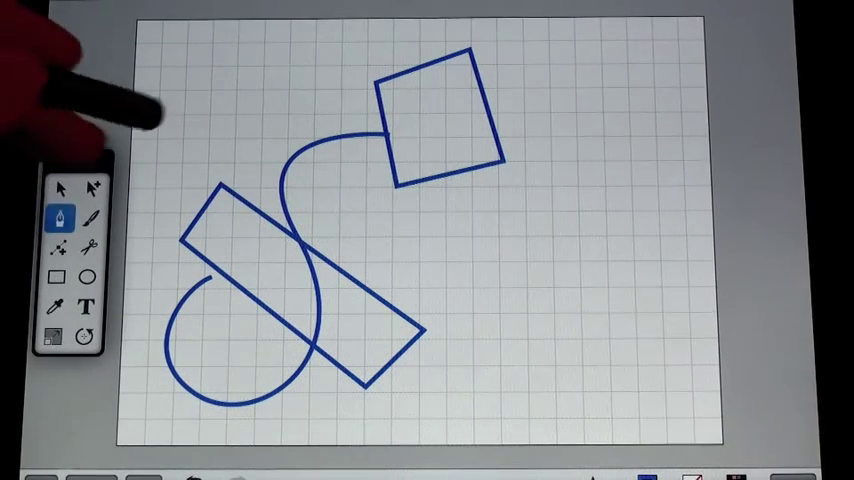